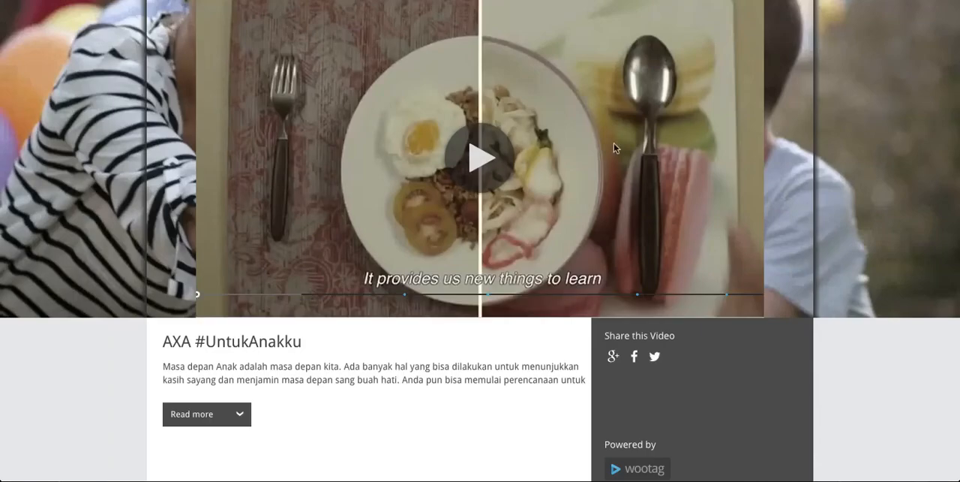
# Step: Play the AXA #UntukAnakku video to 0:35 and open the Rp hotspot's product card
pyautogui.click(480, 157)
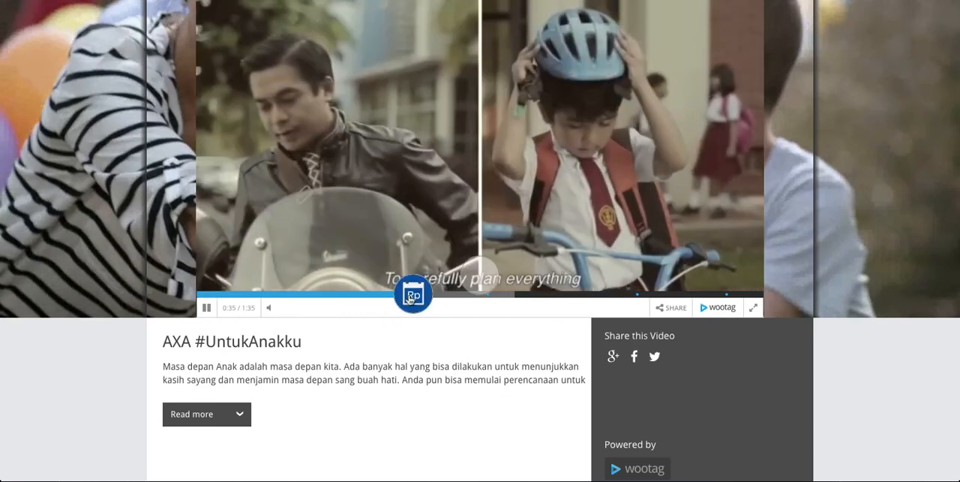
pyautogui.click(413, 293)
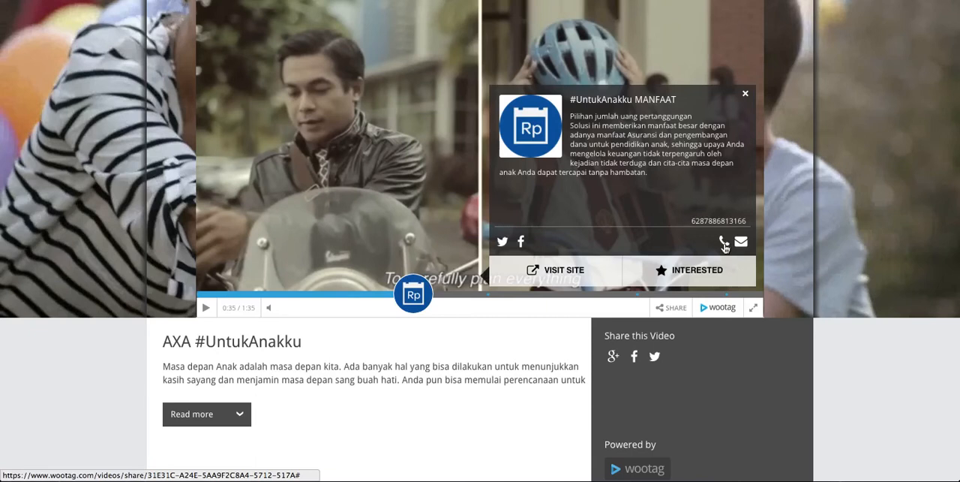
pyautogui.moveTo(724, 247)
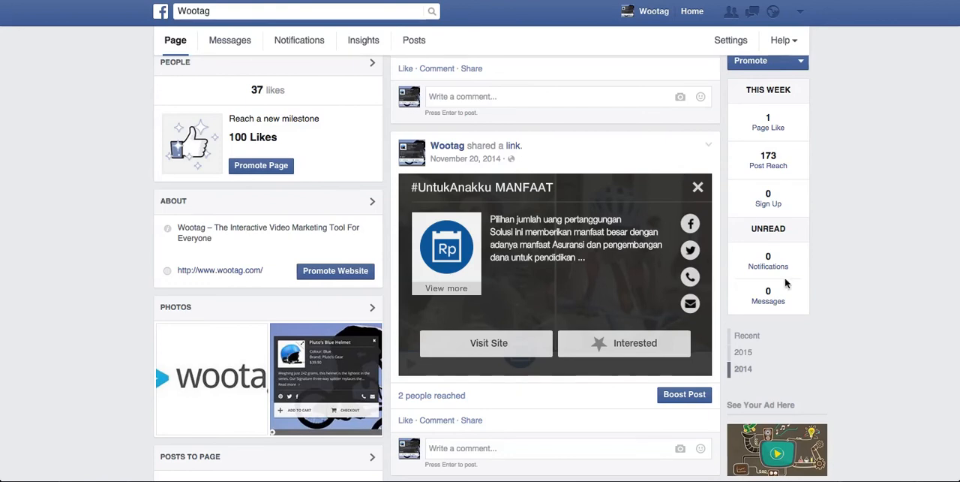
pyautogui.moveTo(900, 280)
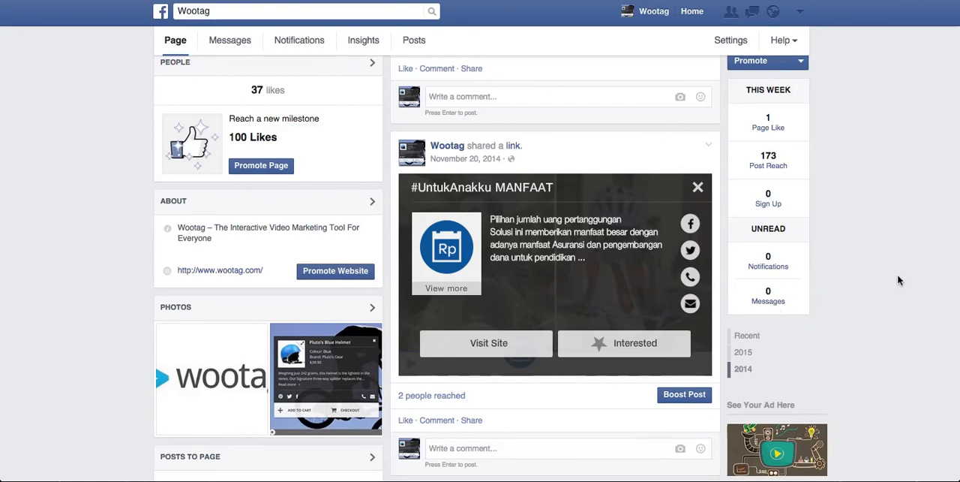
pyautogui.moveTo(655, 325)
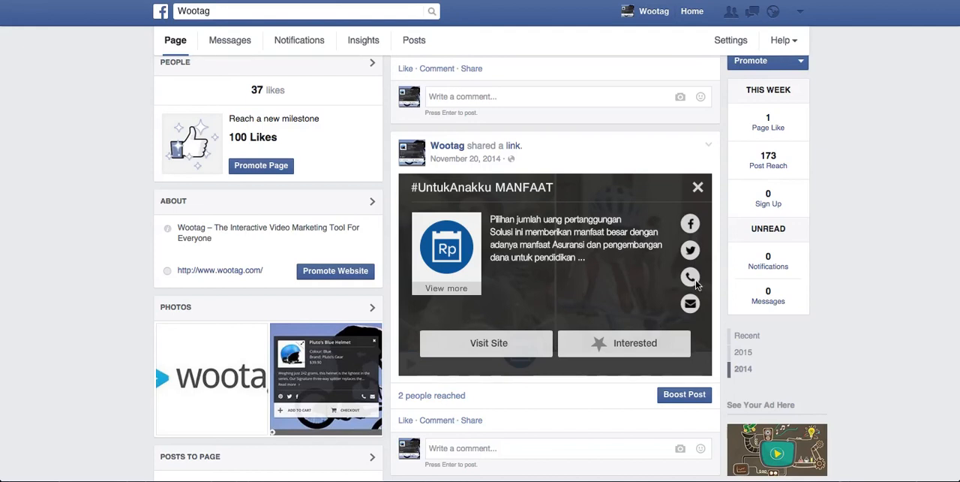
pyautogui.moveTo(690, 278)
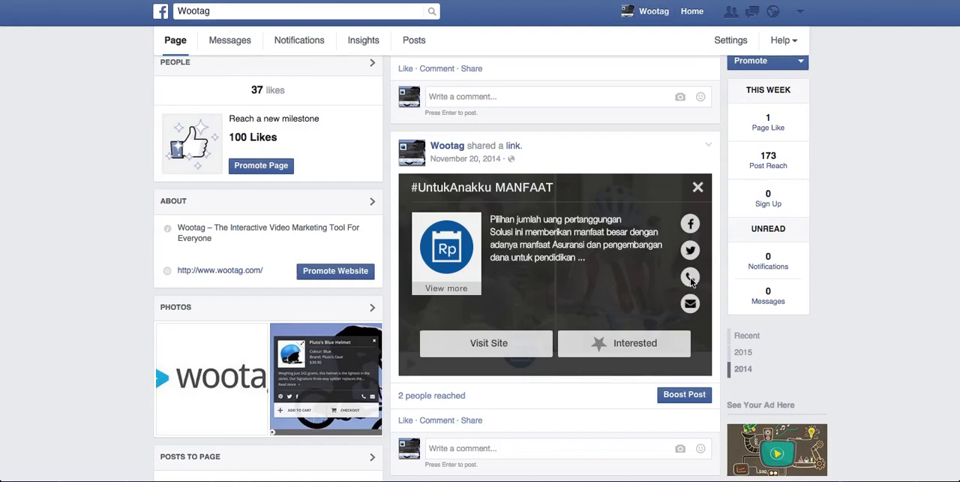
pyautogui.moveTo(690, 276)
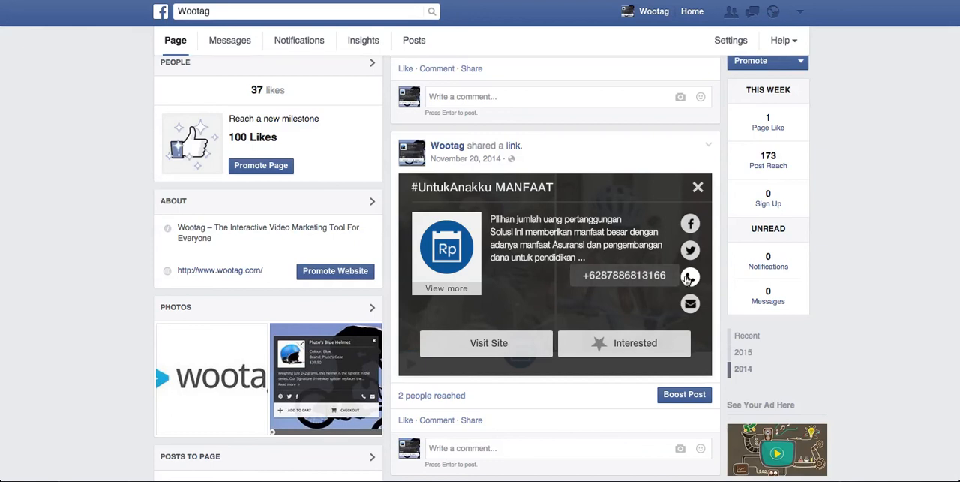
pyautogui.moveTo(898, 279)
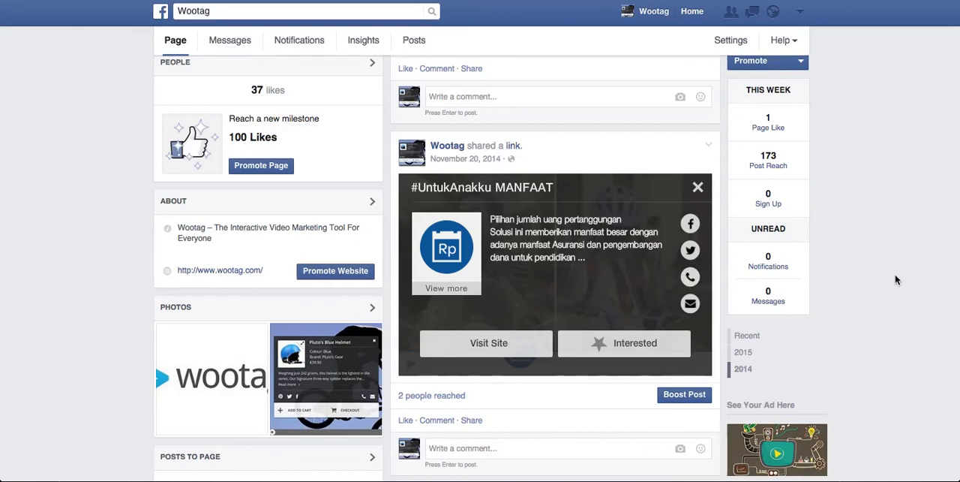
pyautogui.moveTo(851, 243)
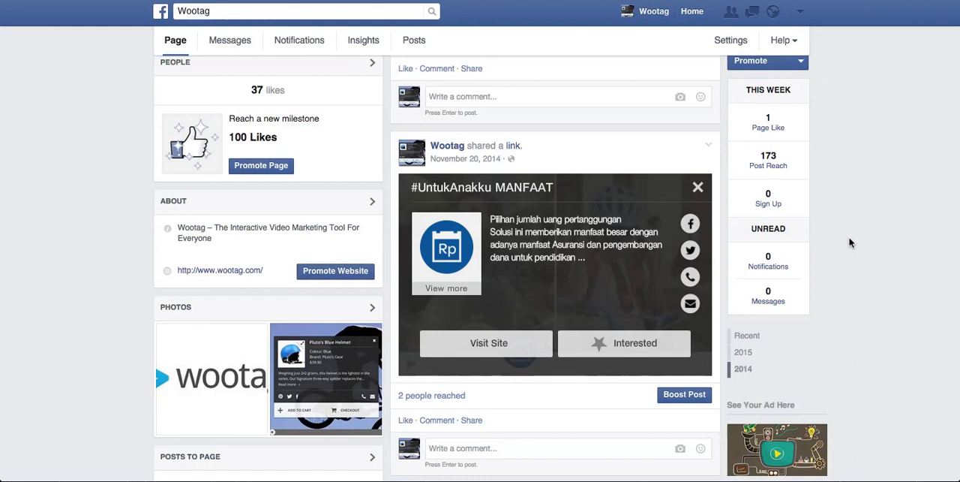
pyautogui.moveTo(869, 263)
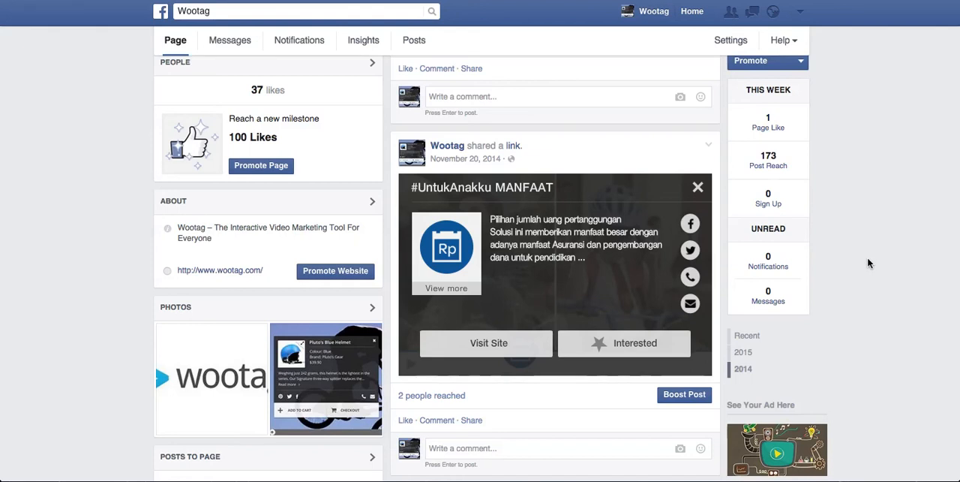